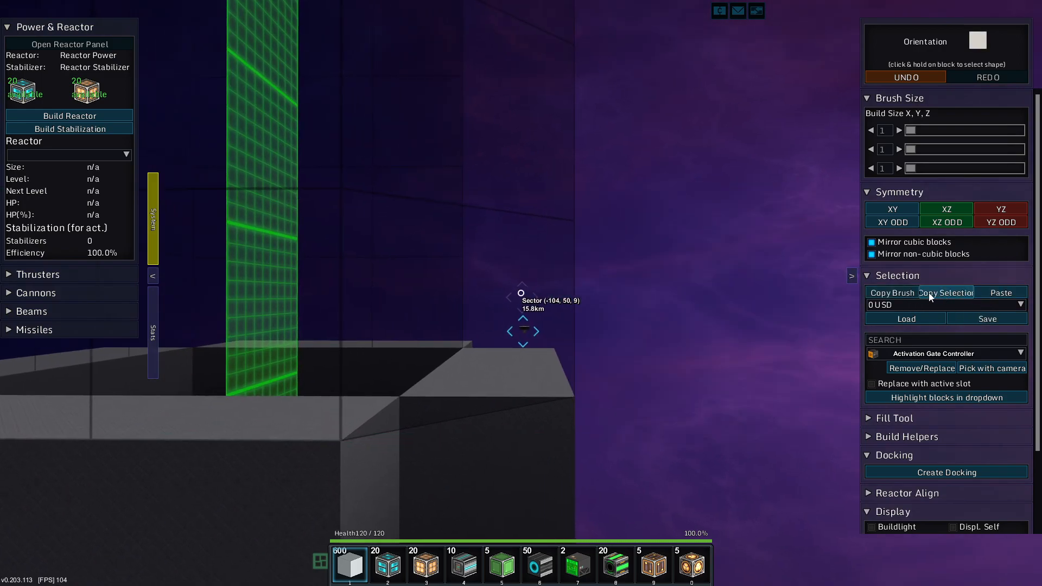
# Step: Copy the selected glass shaft blocks and enable pasting of the template above the ship
pyautogui.click(946, 293)
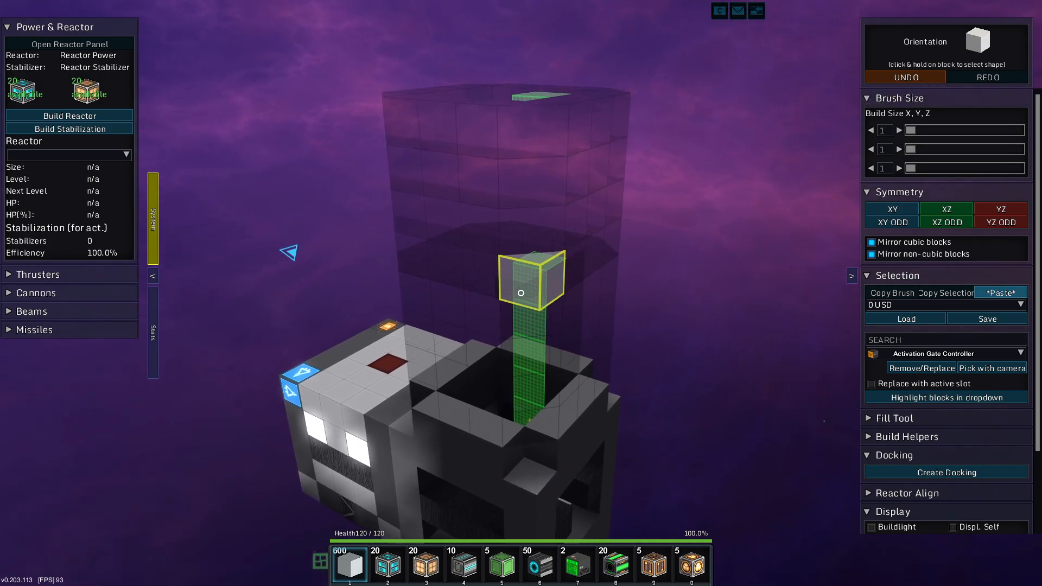
pyautogui.click(1000, 292)
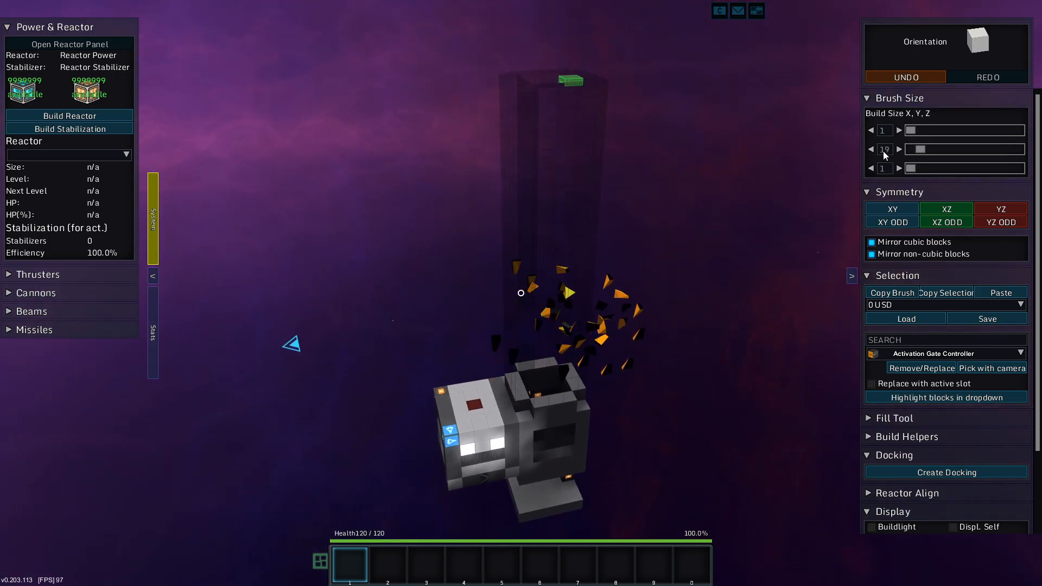
# Step: Raise the Build Size Y value with its arrow in the Brush Size panel
pyautogui.click(899, 150)
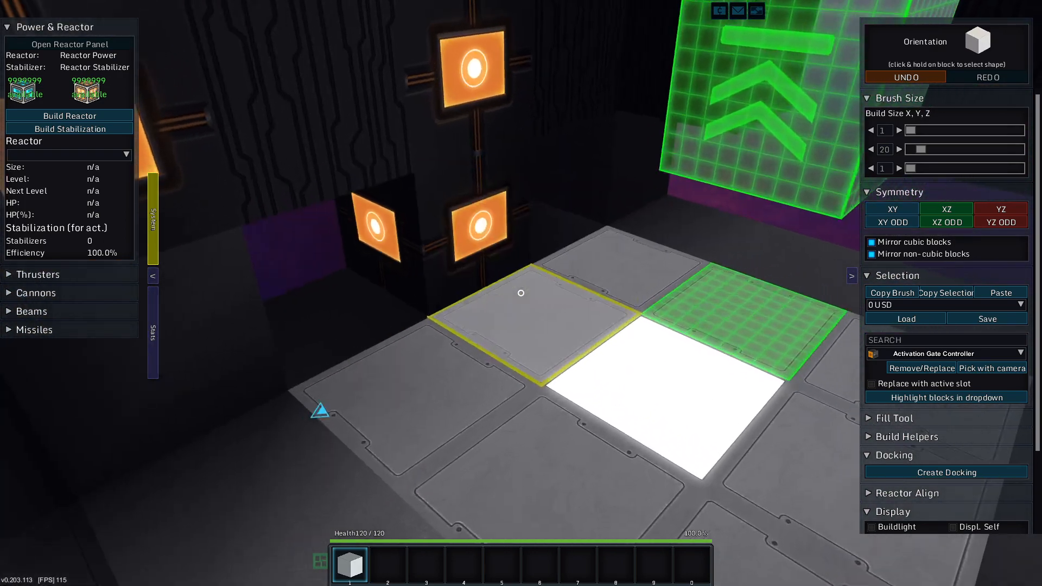
# Step: Open the block inventory and pick a White Light for the shaft floor
pyautogui.press('t')
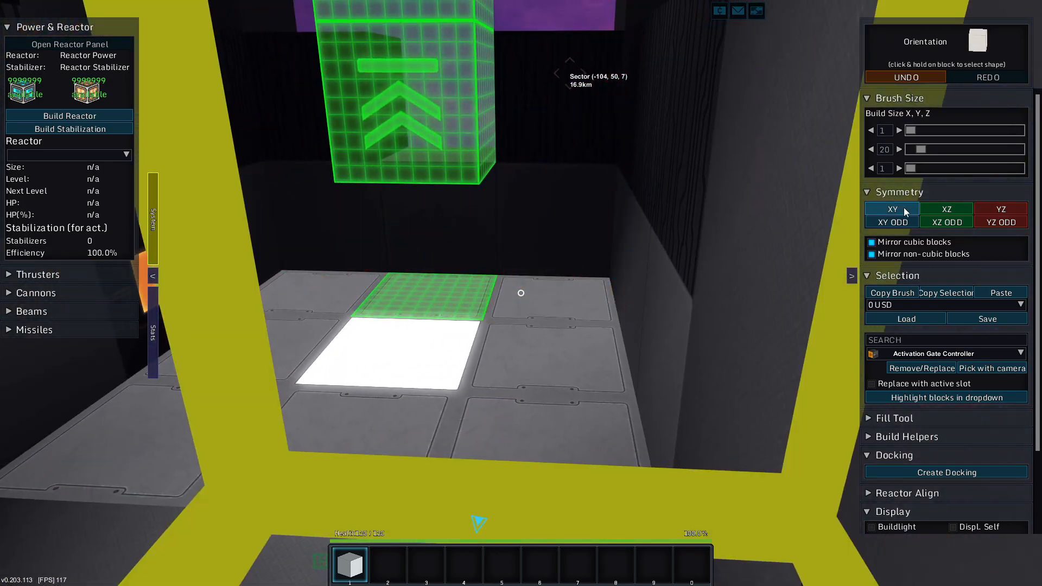
pyautogui.click(891, 209)
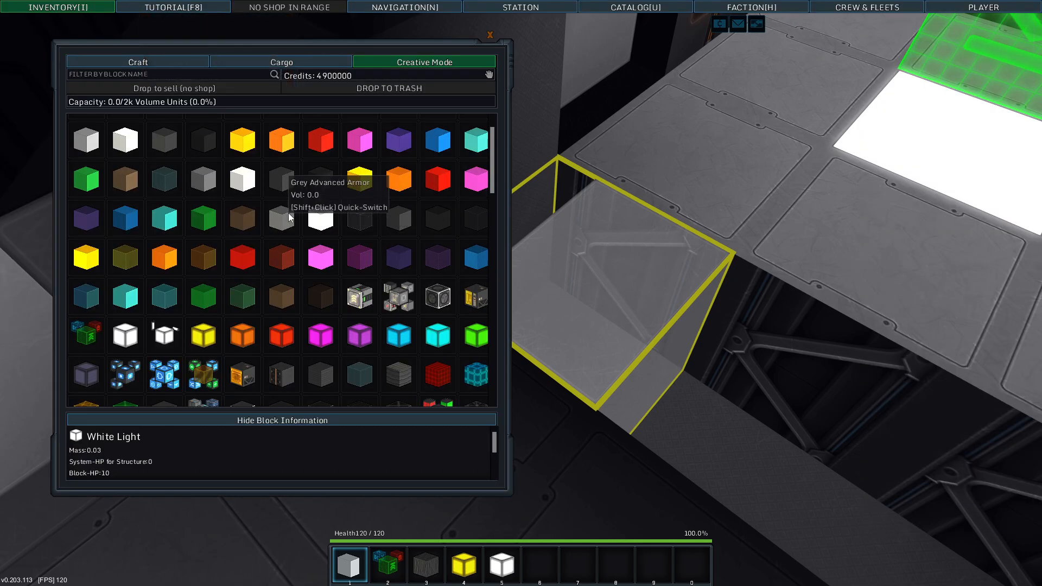
# Step: Scroll the Creative Mode inventory to a dark block and move it into hotbar slot 6
pyautogui.scroll(-3)
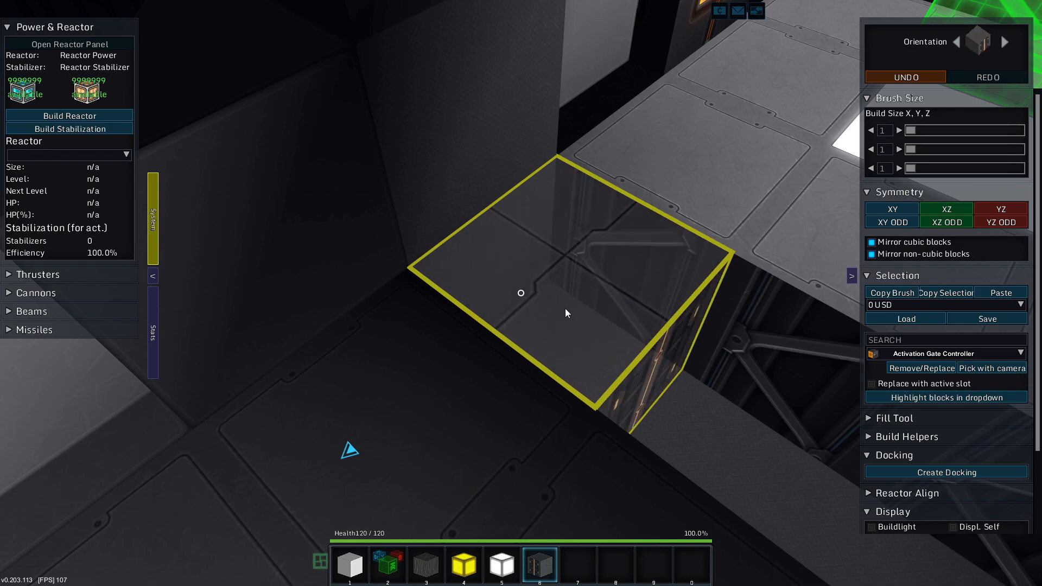
pyautogui.click(521, 293)
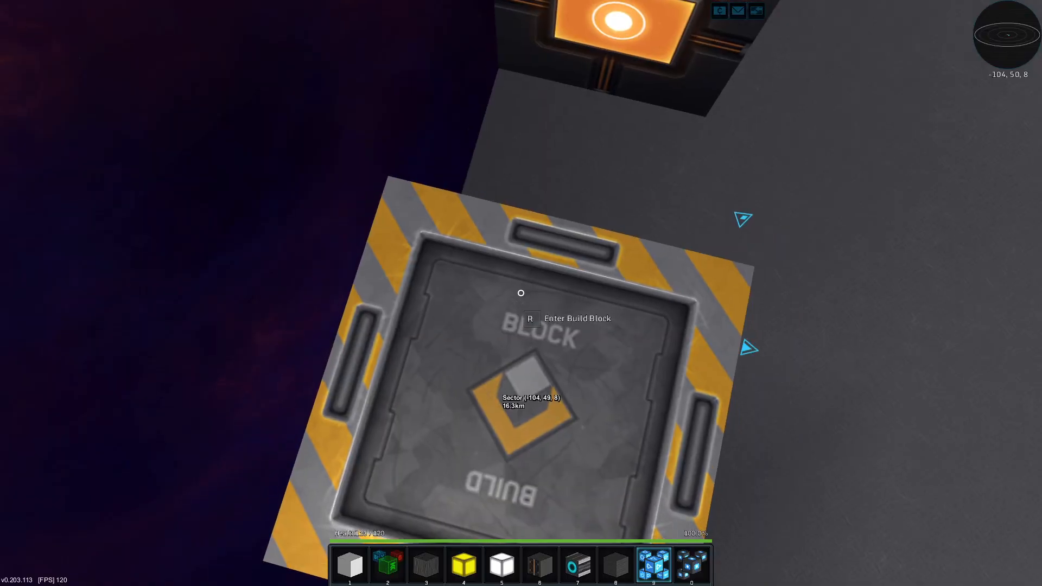
# Step: Re-enter the ship's Build Block to resume building
pyautogui.press('r')
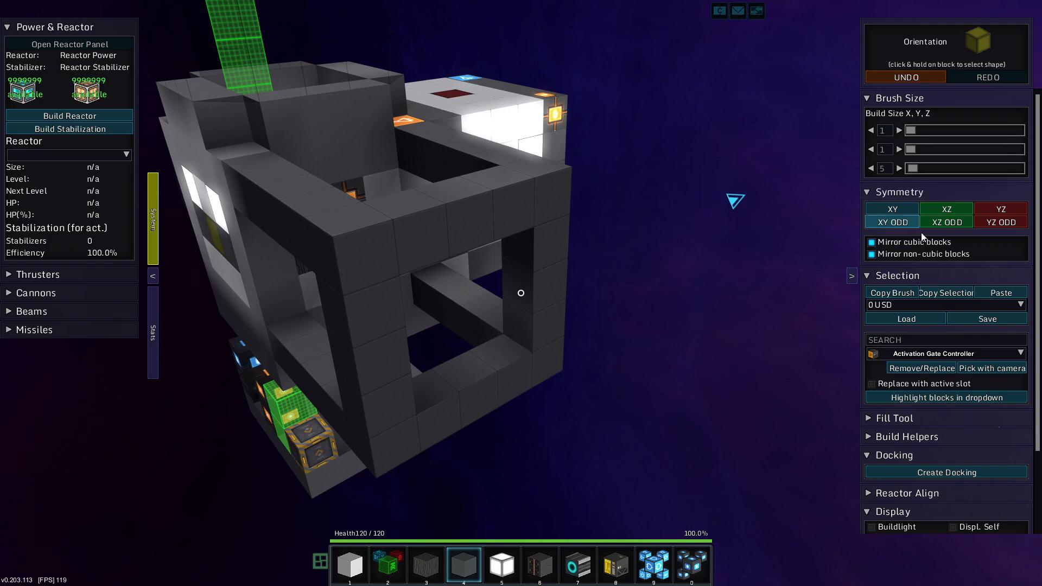
# Step: Switch the Selection panel's Copy Brush into *PICK AREA* mode
pyautogui.click(891, 292)
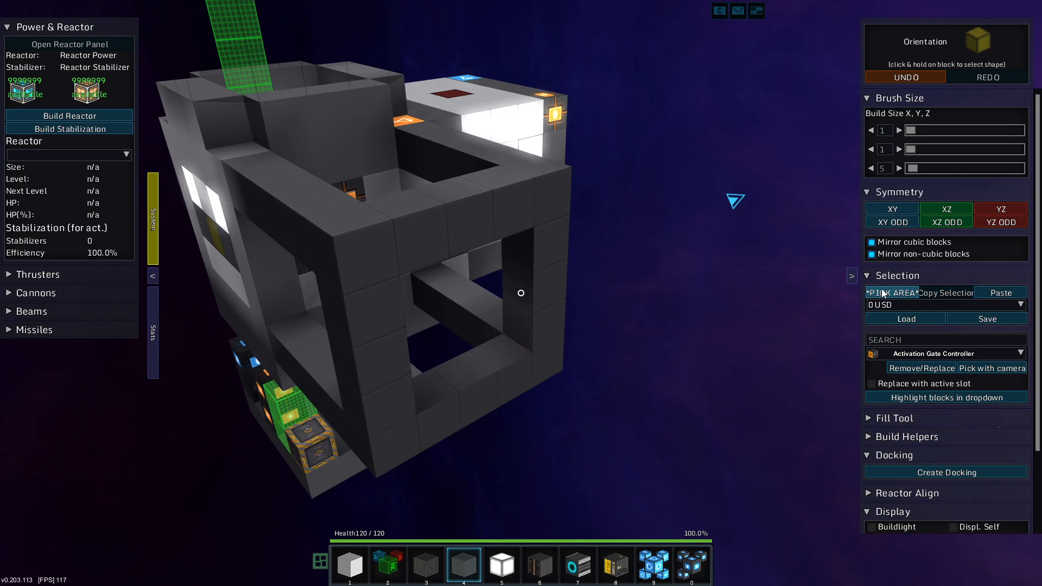